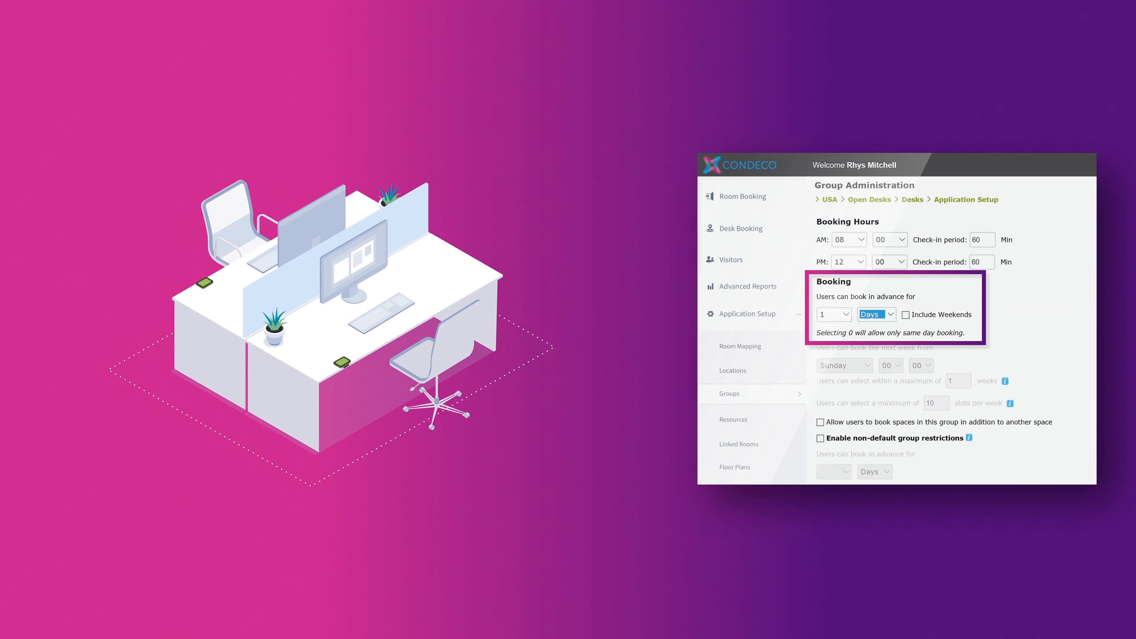
# Set the Open Desks advance-booking period unit via the Days/Weeks dropdown
pyautogui.click(875, 313)
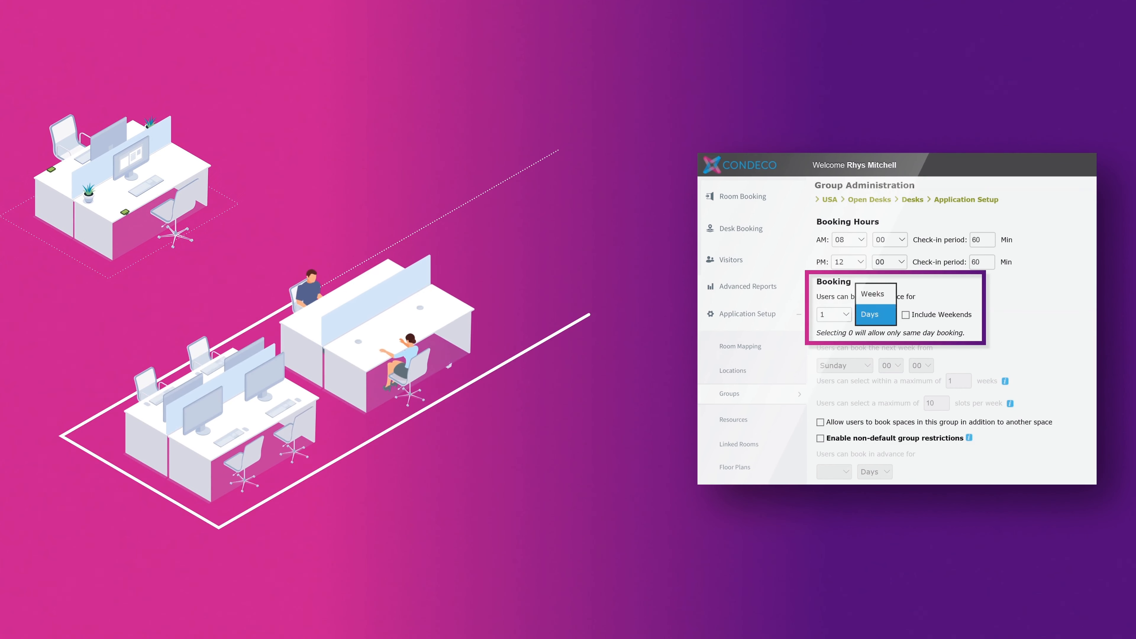
pyautogui.click(832, 313)
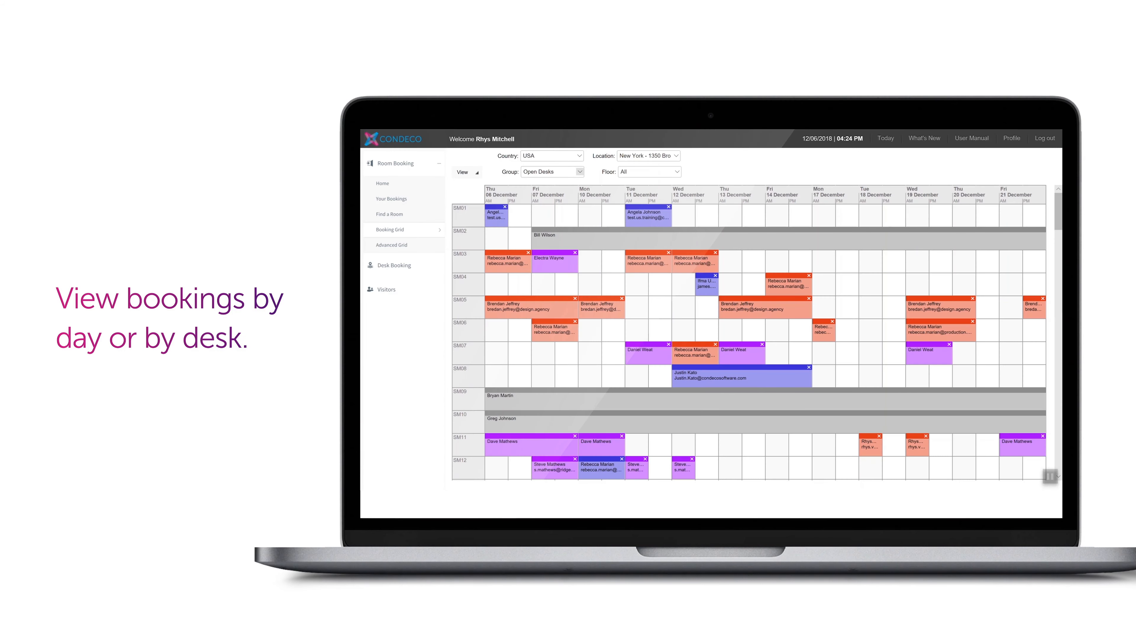
# Switch the Open Desks booking grid to the other Grid Horizontal/Vertical layout
pyautogui.click(462, 171)
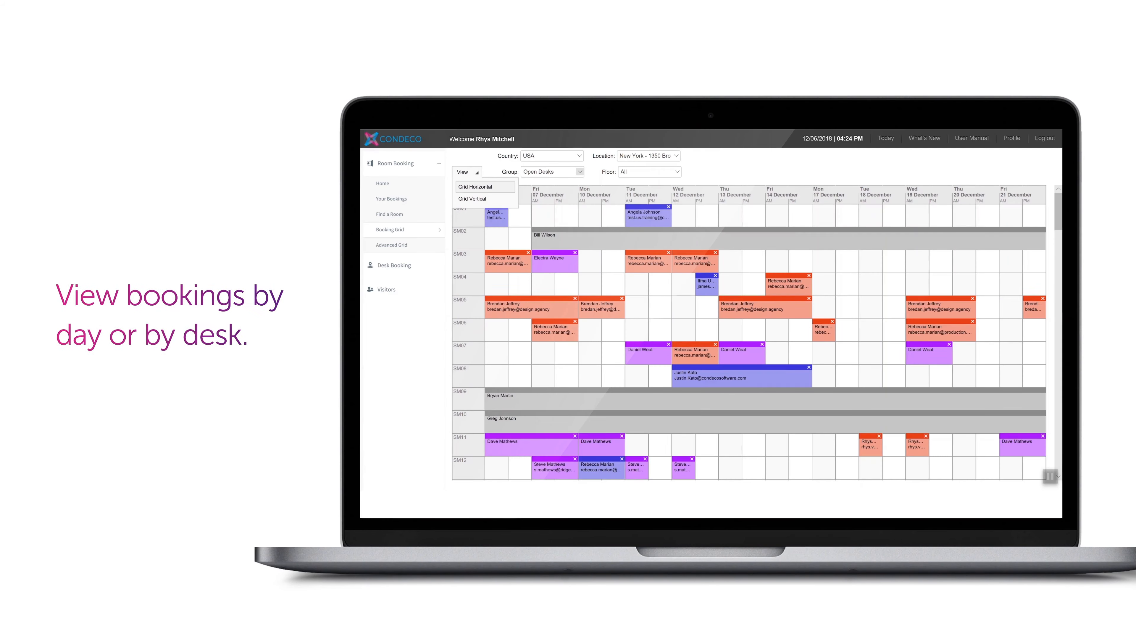
pyautogui.click(472, 199)
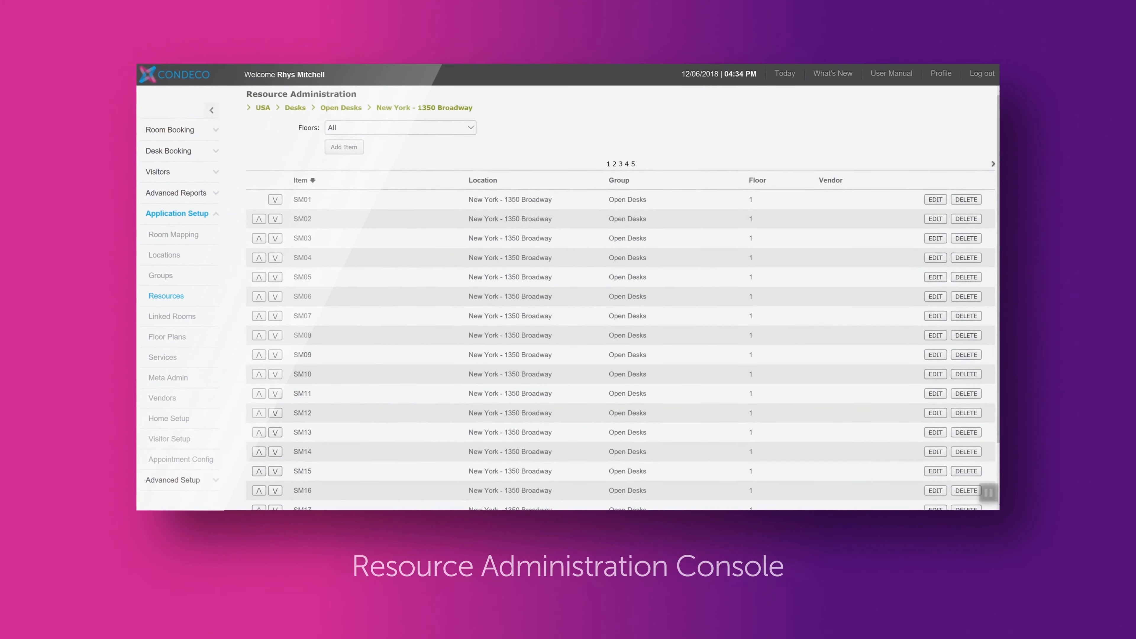
# Make desk SM05 a Fixed Desk starting 12/13/2018 until further notice
pyautogui.click(343, 147)
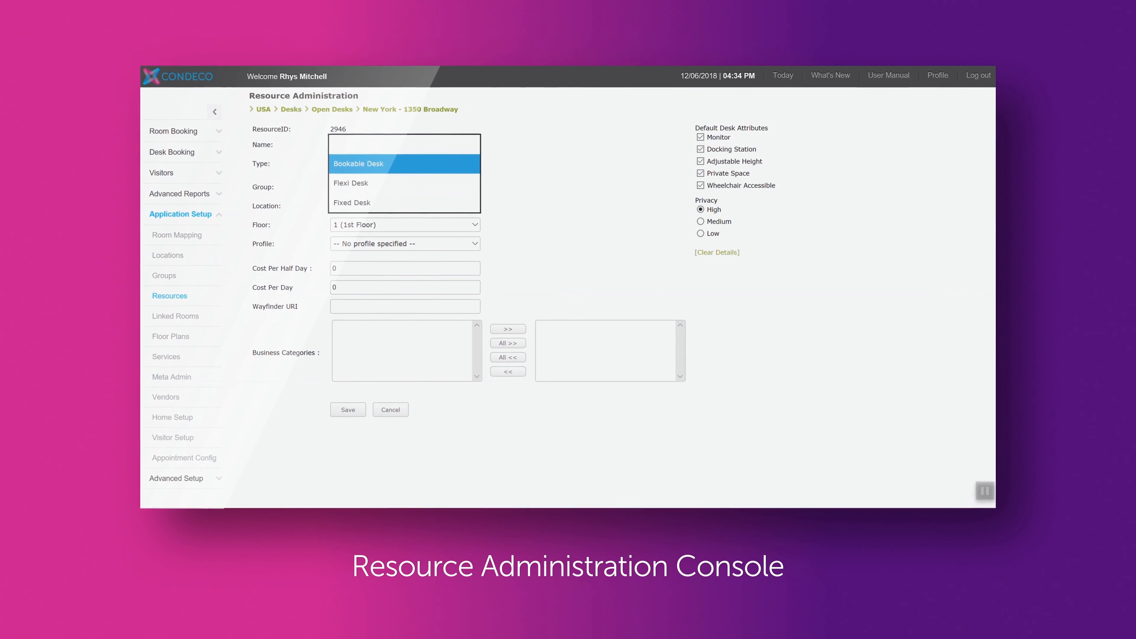
pyautogui.click(352, 202)
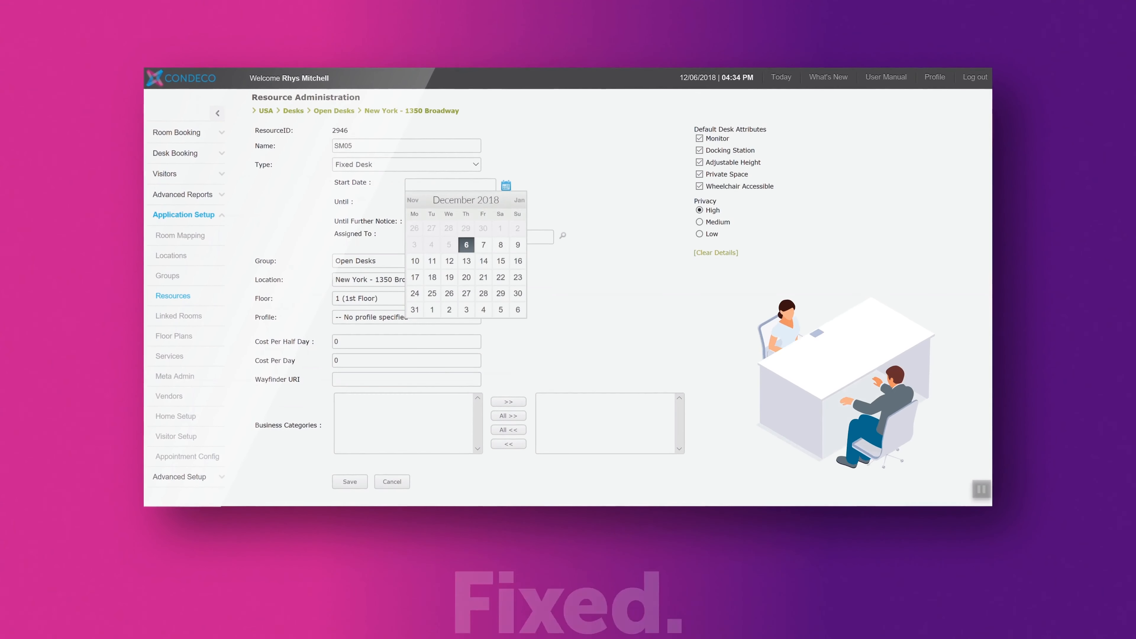
pyautogui.click(466, 261)
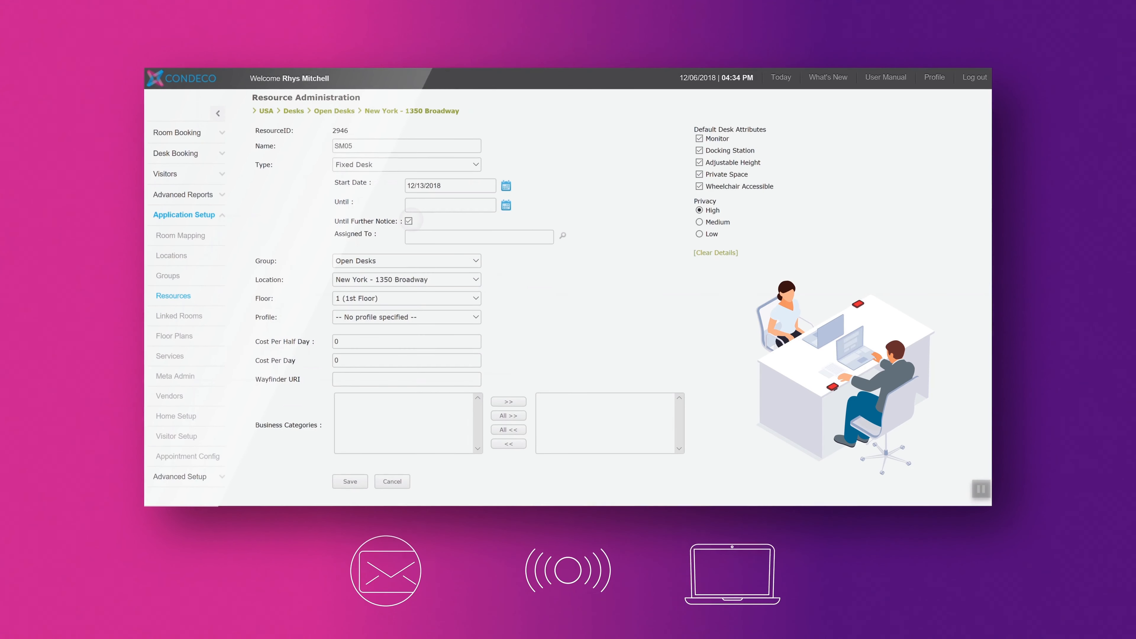